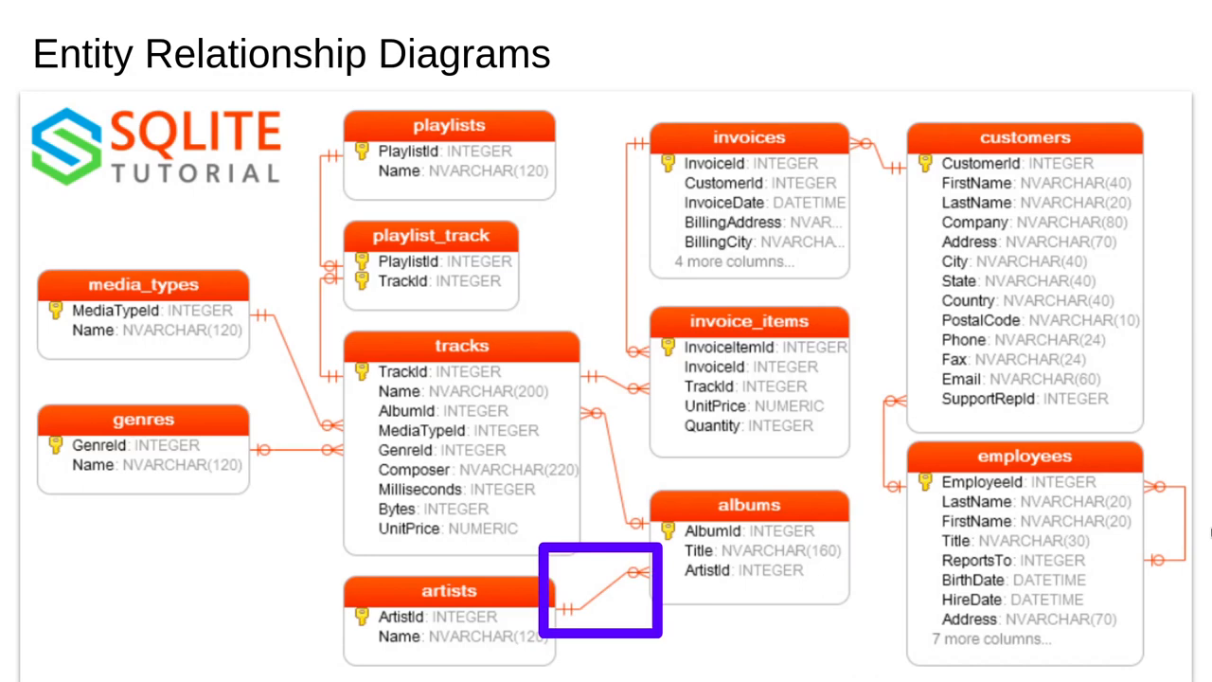
left_click(599, 592)
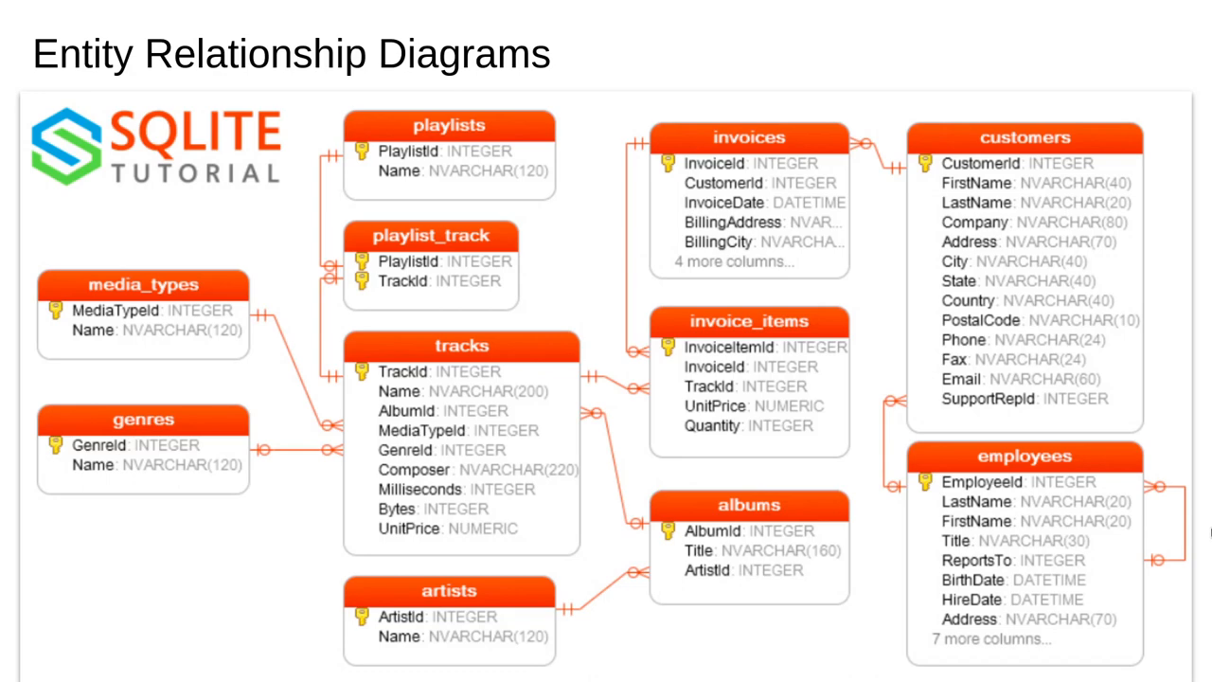